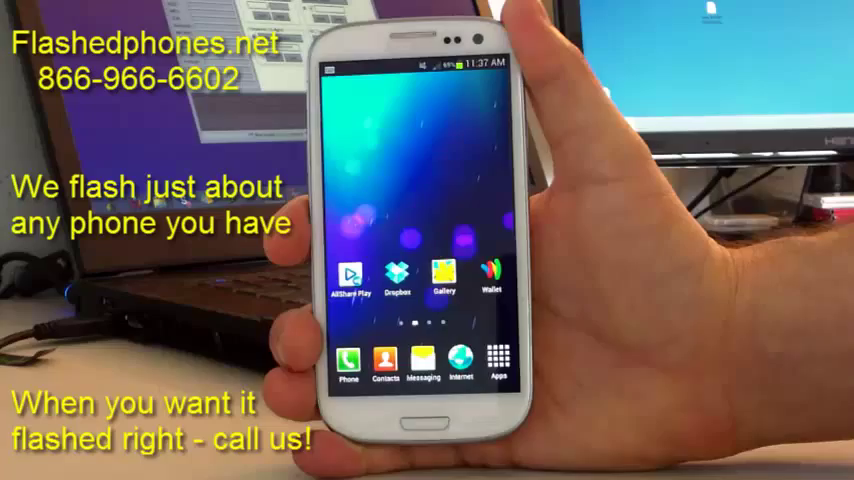
Step: Dial ##3424# to launch PhoneUtil and switch the phone's USB mode to Qualcomm USB
{"action": "left_click", "coordinate": [347, 360]}
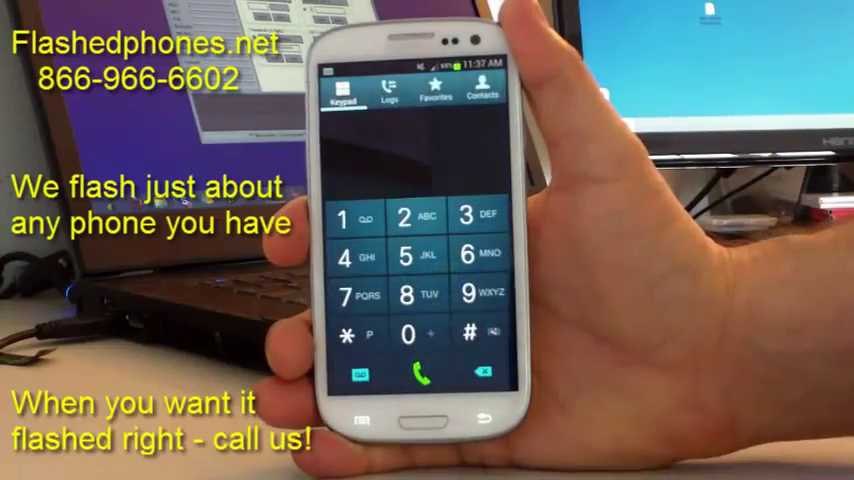
{"action": "left_click", "coordinate": [467, 216]}
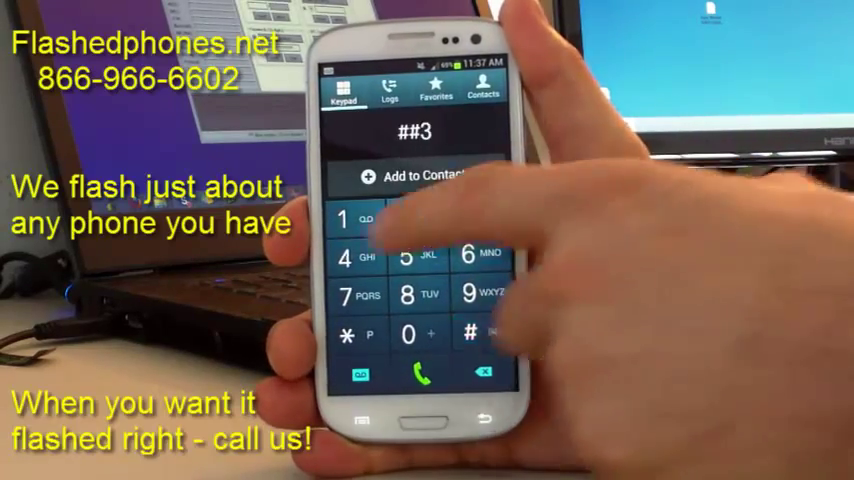
{"action": "left_click", "coordinate": [470, 333]}
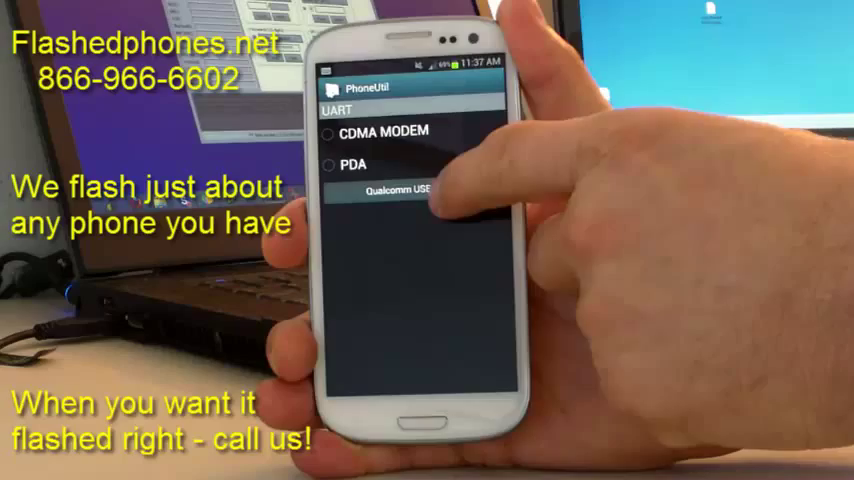
{"action": "left_click", "coordinate": [396, 191]}
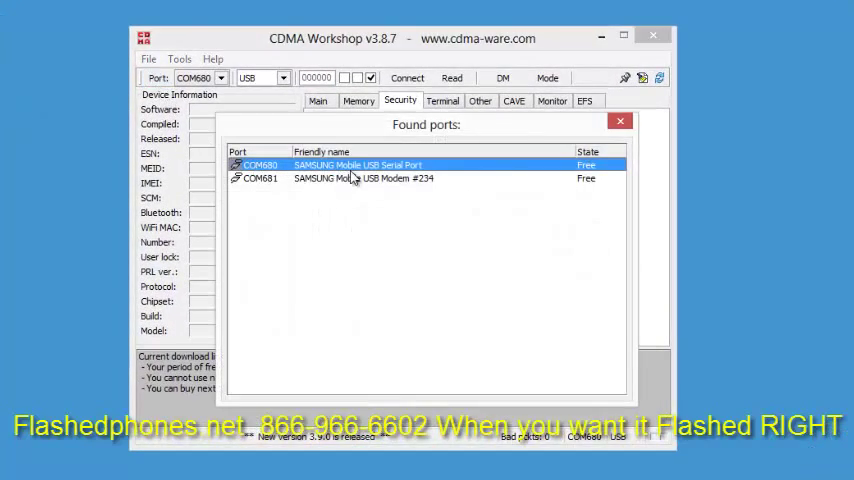
Step: Connect on the COM680 Samsung port with the 4.1.2 Samsung password and load the DM script from Flashing Solutions
{"action": "left_click", "coordinate": [407, 78]}
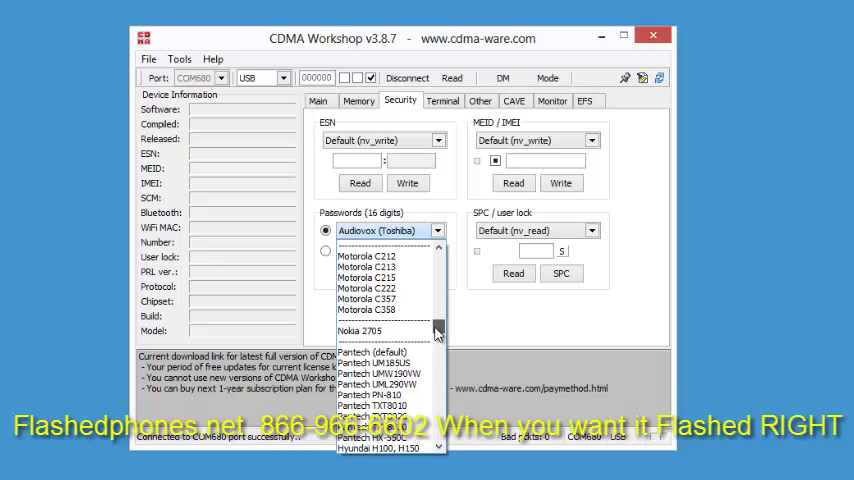
{"action": "left_click", "coordinate": [385, 230]}
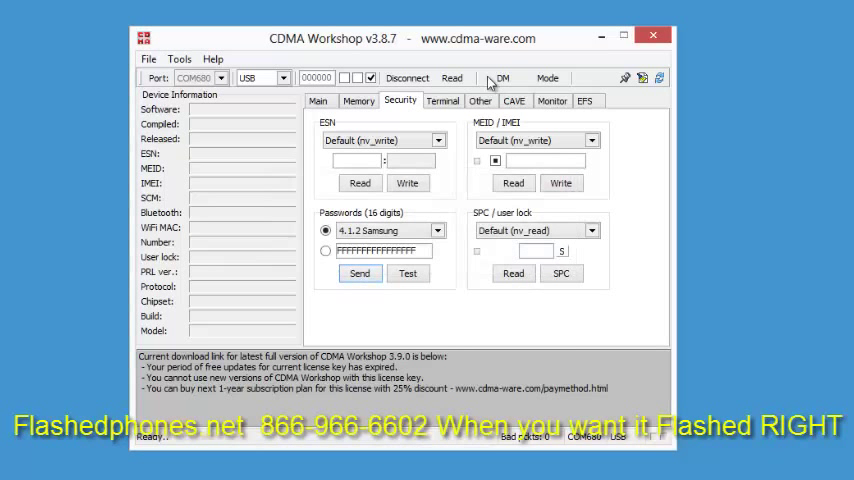
{"action": "left_click", "coordinate": [442, 100]}
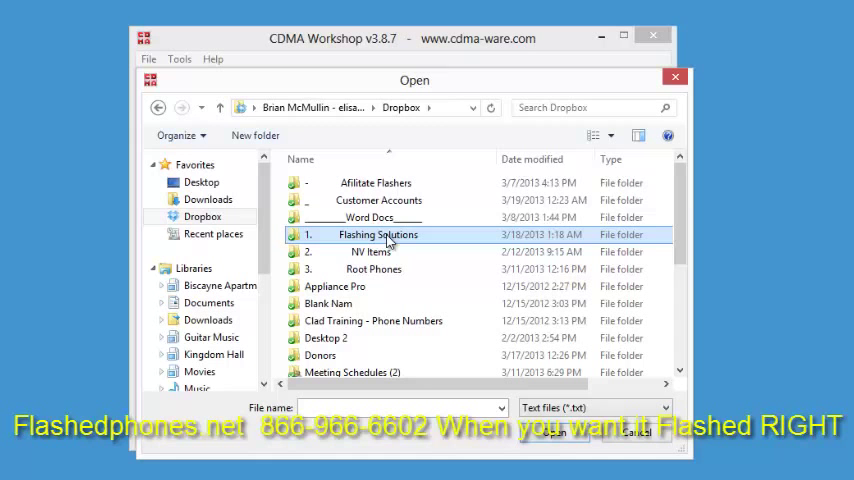
{"action": "double_click", "coordinate": [378, 234]}
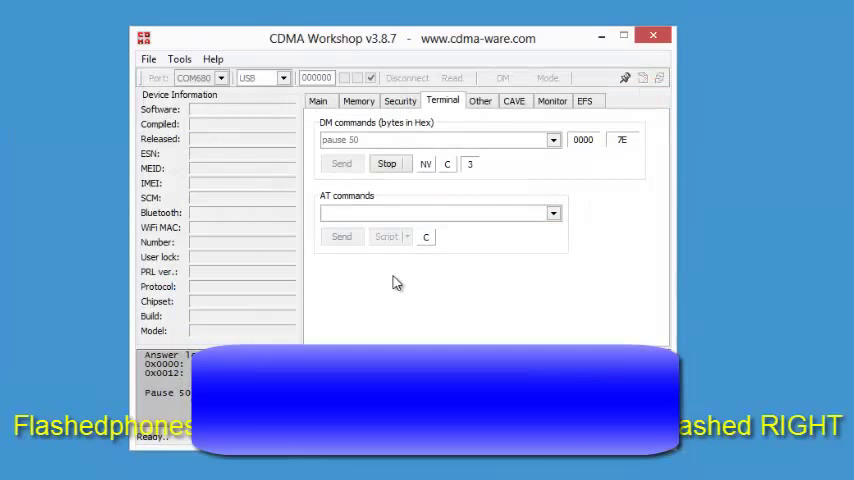
{"action": "left_click", "coordinate": [400, 100]}
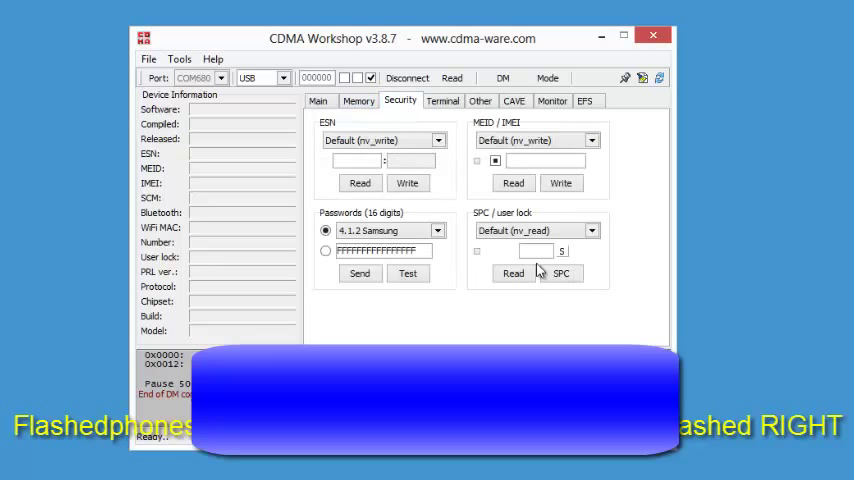
{"action": "left_click", "coordinate": [562, 273]}
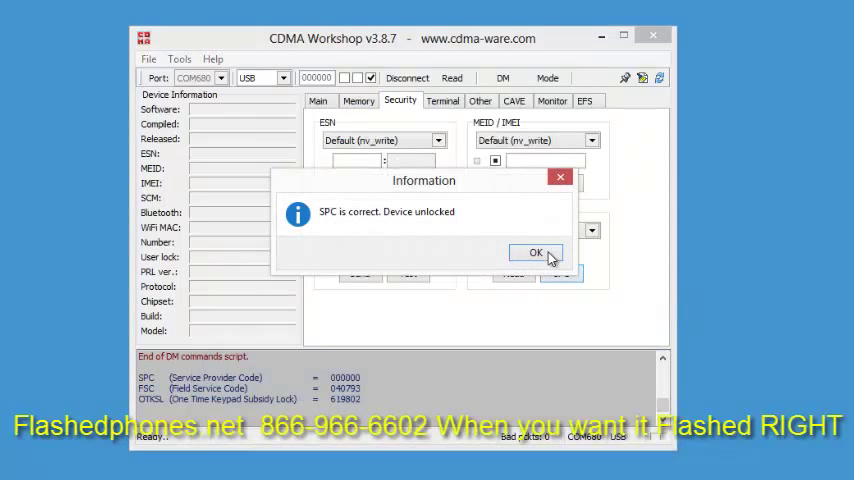
{"action": "left_click", "coordinate": [535, 252]}
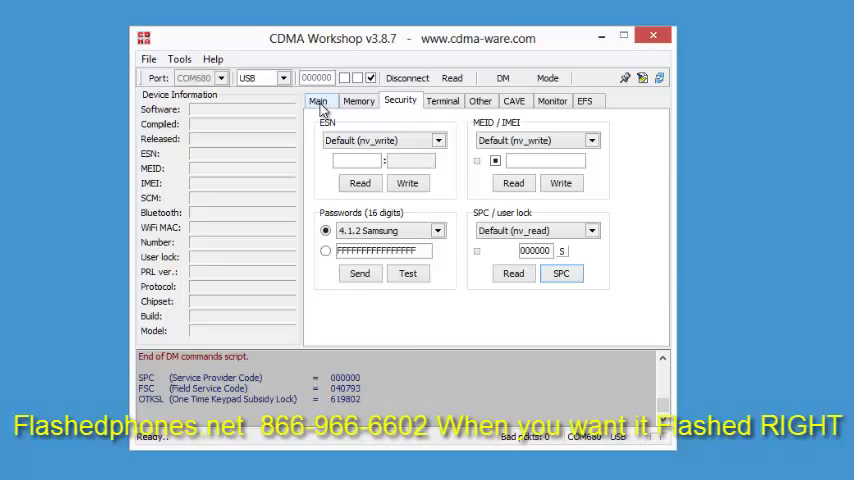
Step: Show the Main CDMA settings and browse the Dropbox PRL folder for a NAM file
{"action": "left_click", "coordinate": [318, 100]}
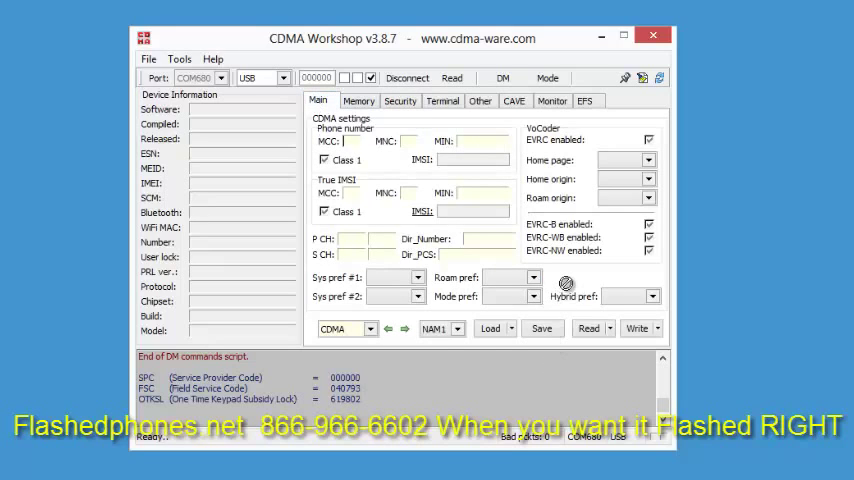
{"action": "left_click", "coordinate": [490, 328]}
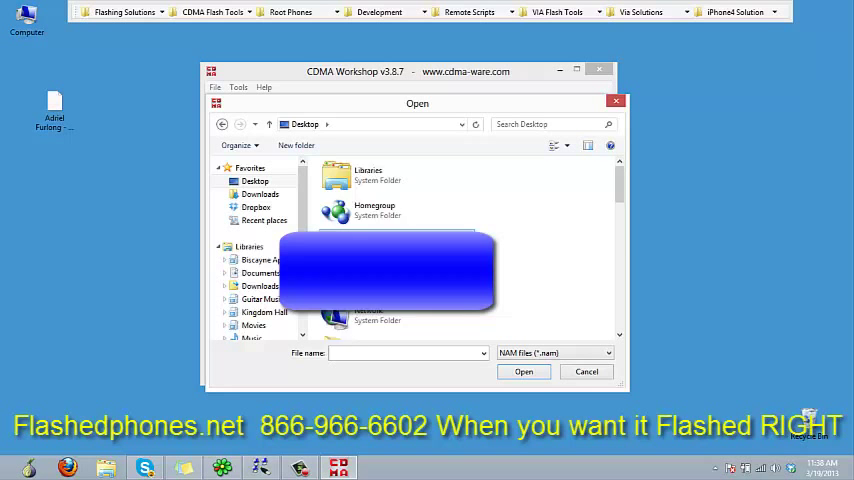
{"action": "scroll", "scroll_direction": "down", "scroll_amount": 3}
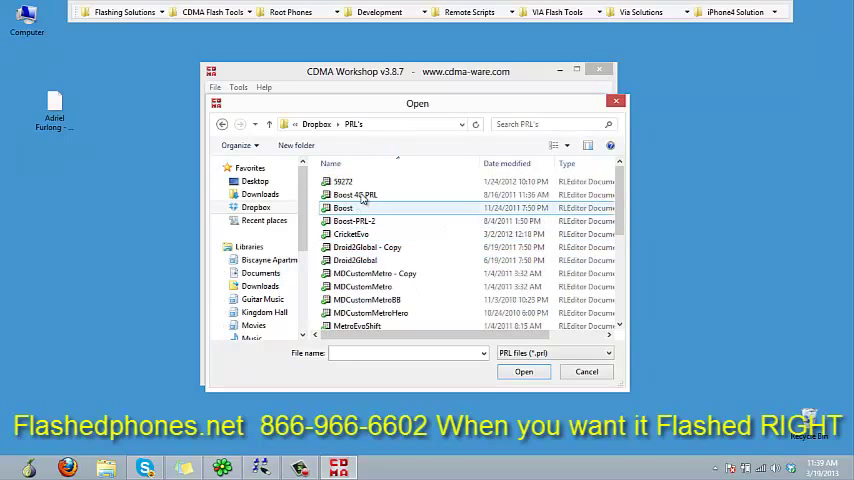
Step: Write the 59272 PRL to NAM2, then reset the phone
{"action": "left_click", "coordinate": [524, 371]}
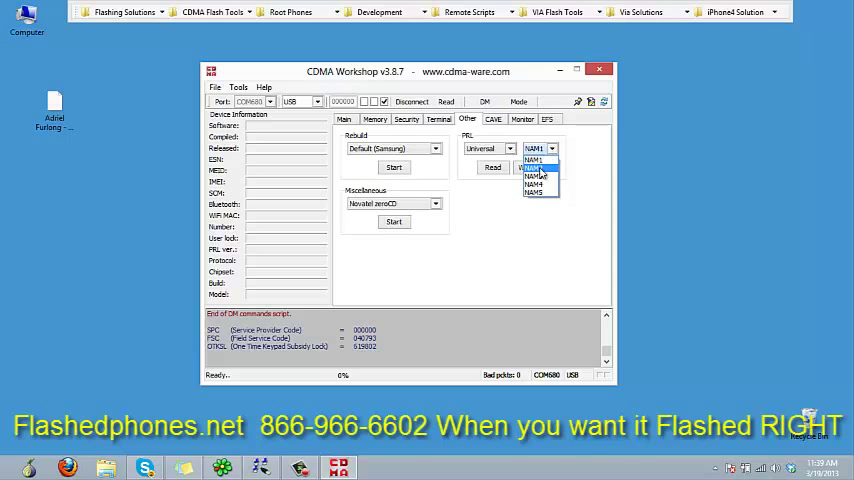
{"action": "left_click", "coordinate": [492, 167]}
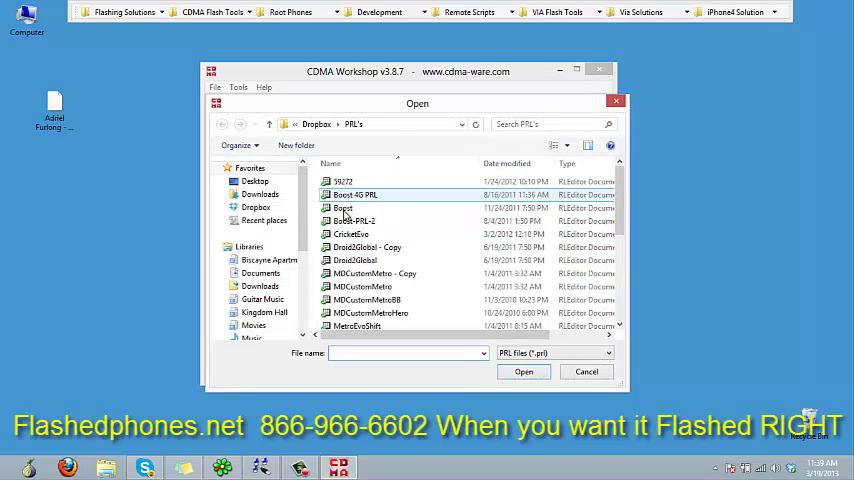
{"action": "left_click", "coordinate": [342, 181]}
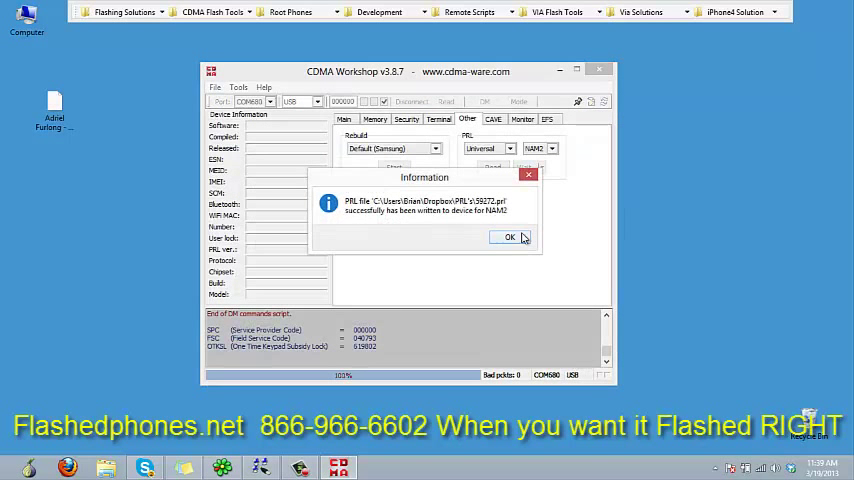
{"action": "left_click", "coordinate": [510, 237]}
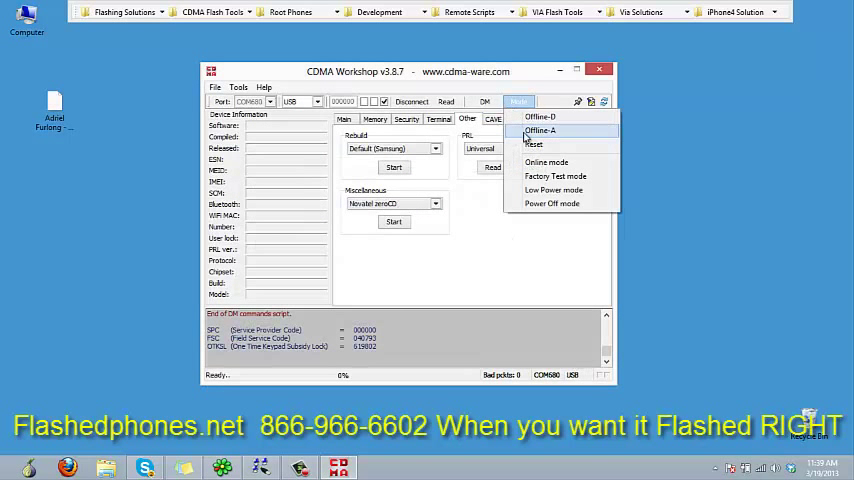
{"action": "left_click", "coordinate": [534, 144]}
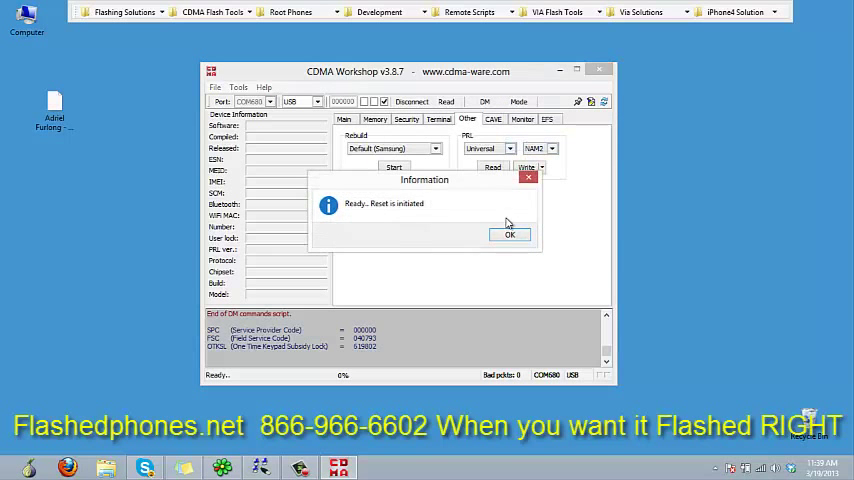
{"action": "left_click", "coordinate": [509, 234]}
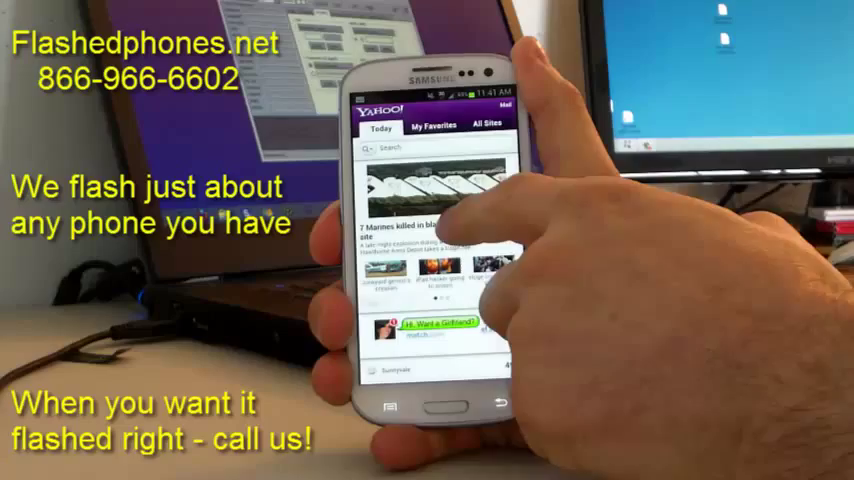
{"action": "left_click", "coordinate": [434, 147]}
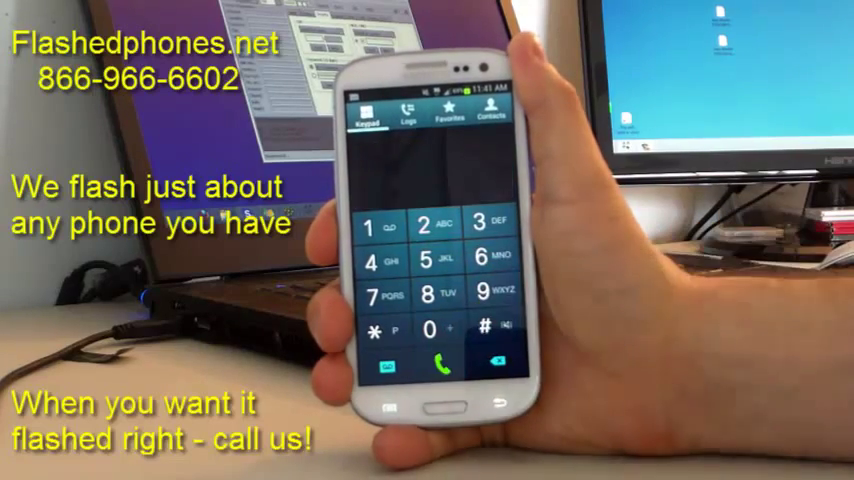
{"action": "left_click", "coordinate": [439, 363]}
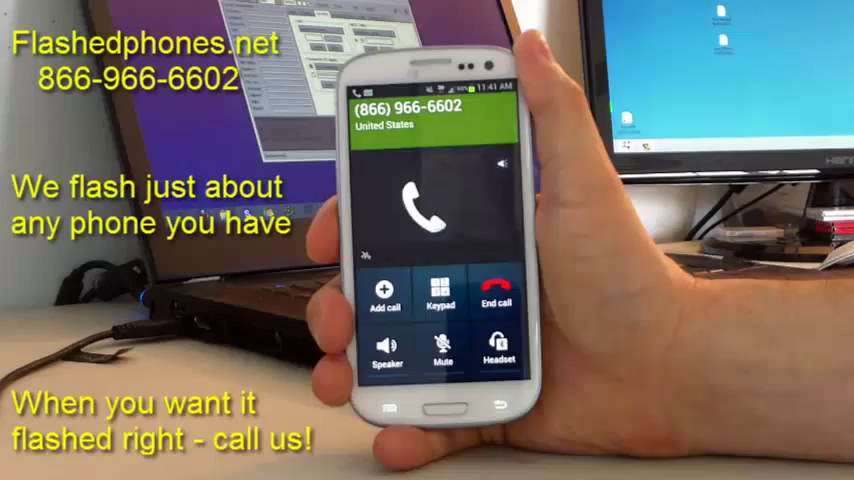